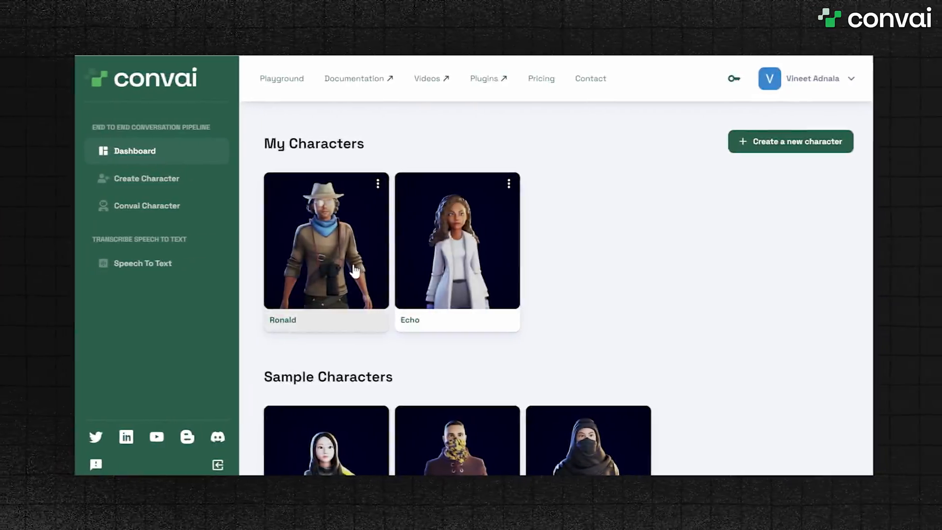
Enable NPC Actions on Sophia's ConvaiNPC via Add Components and confirm applying the change.
click(325, 240)
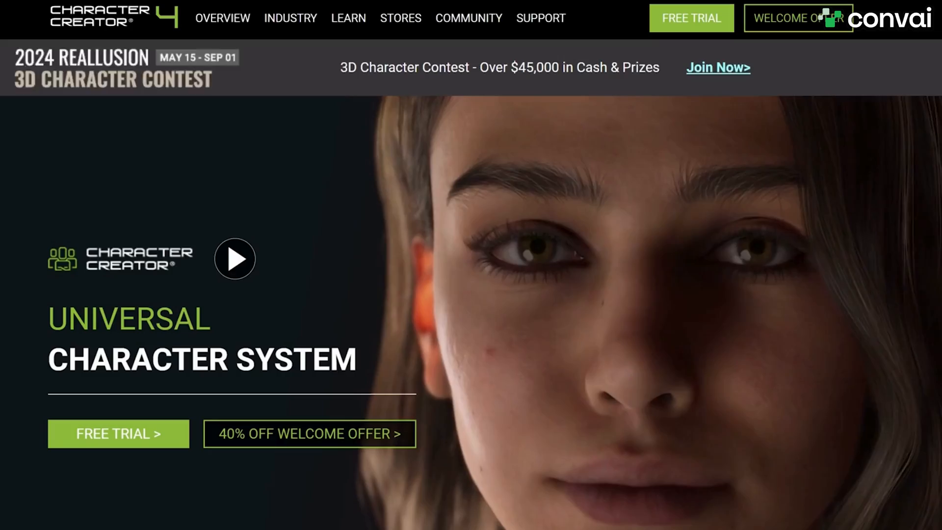
click(234, 259)
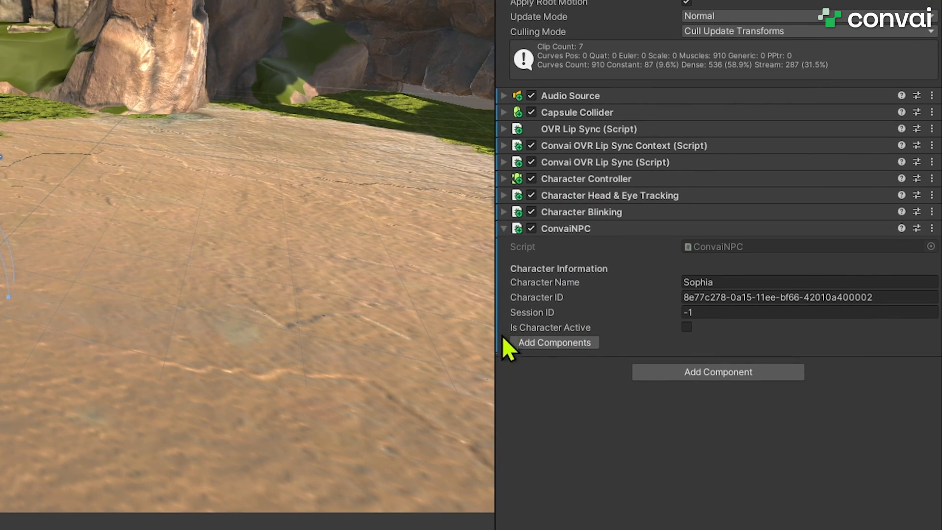
mouse_move(620, 333)
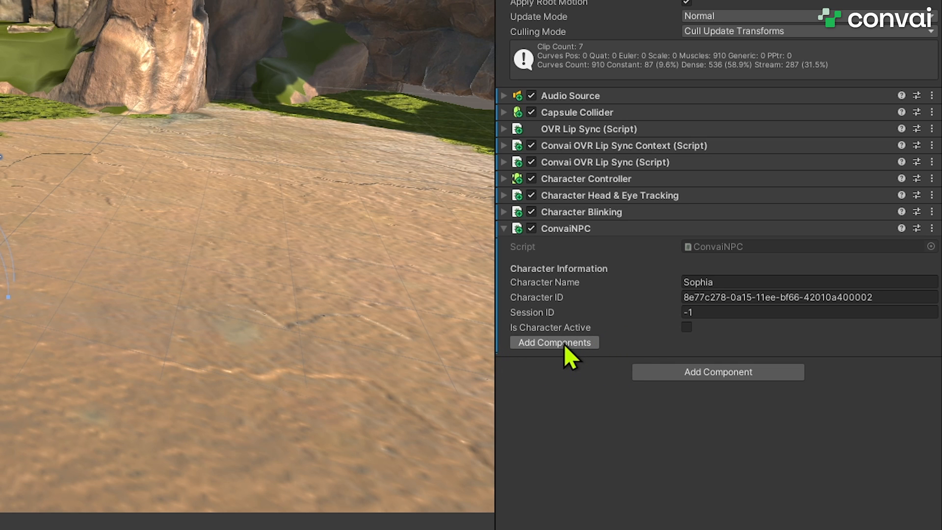
click(554, 342)
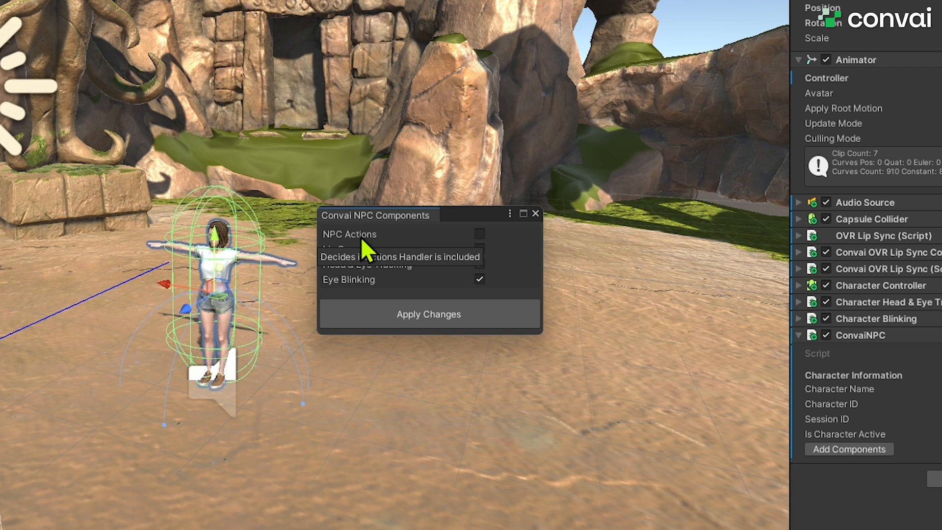
click(479, 233)
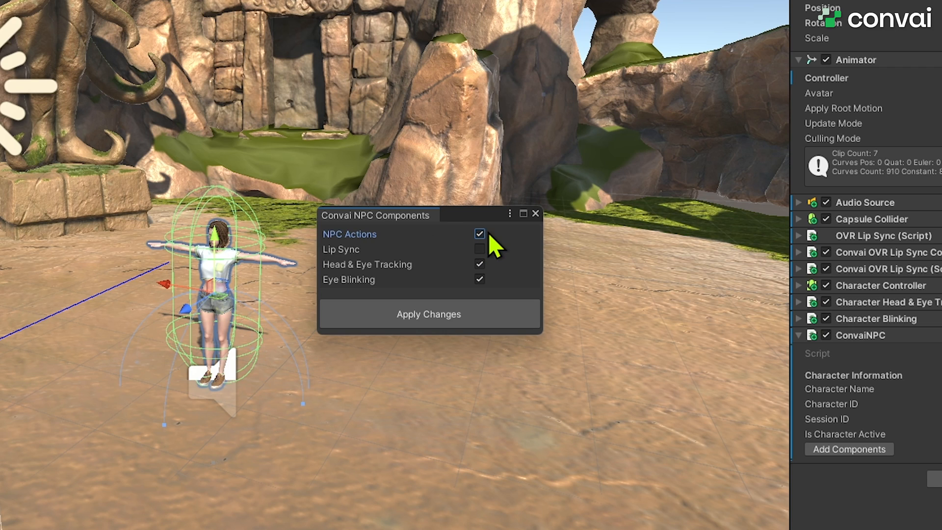
click(428, 314)
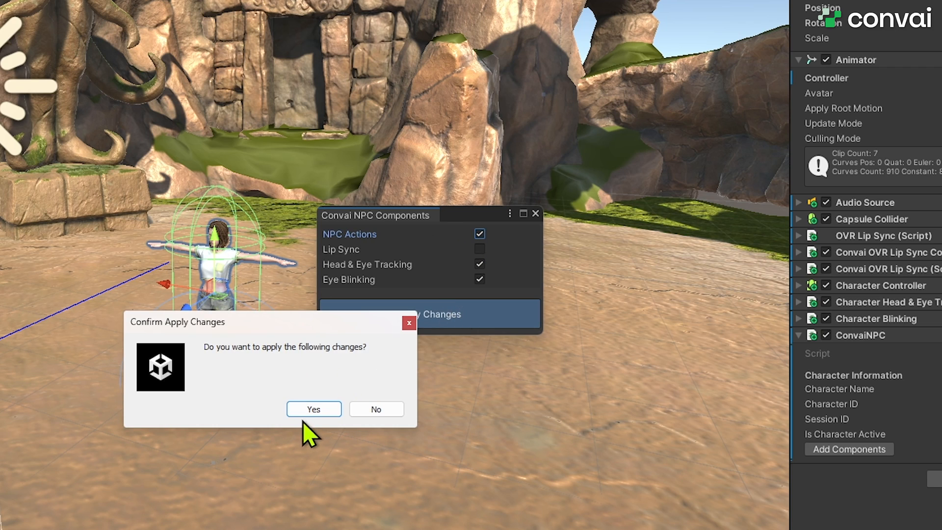
click(313, 409)
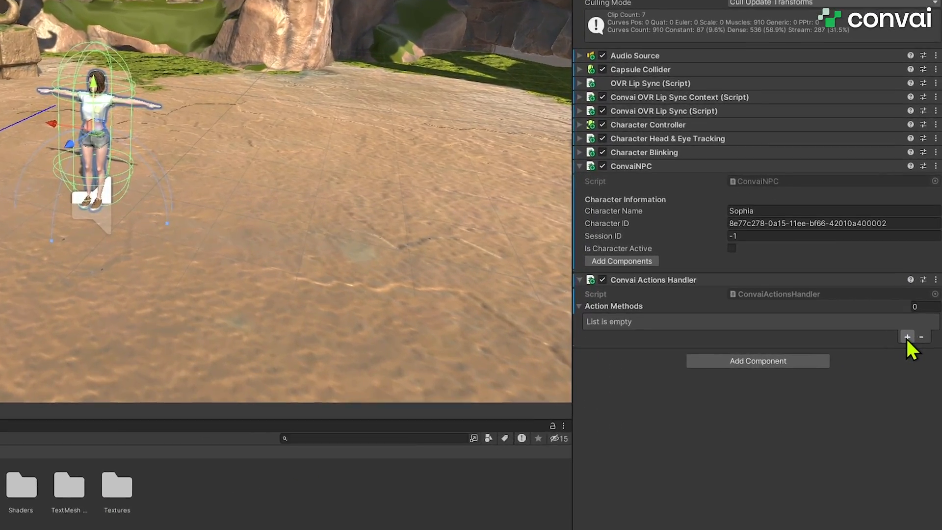
Add a first action method 'Move' with the Move To action choice.
click(907, 337)
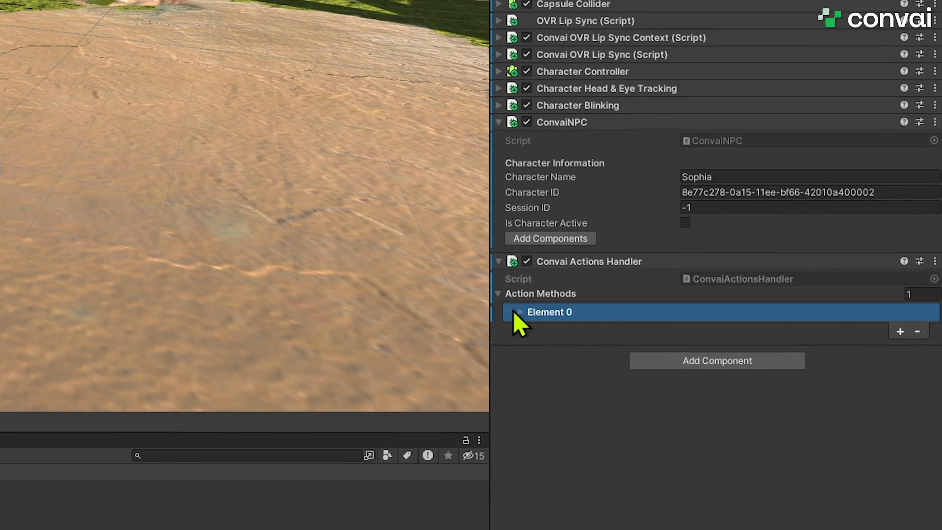
click(805, 358)
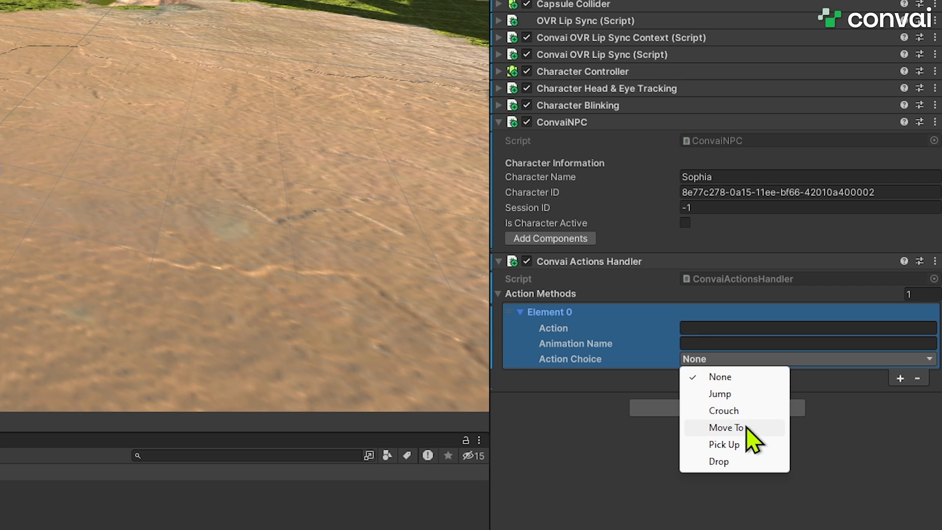
click(726, 427)
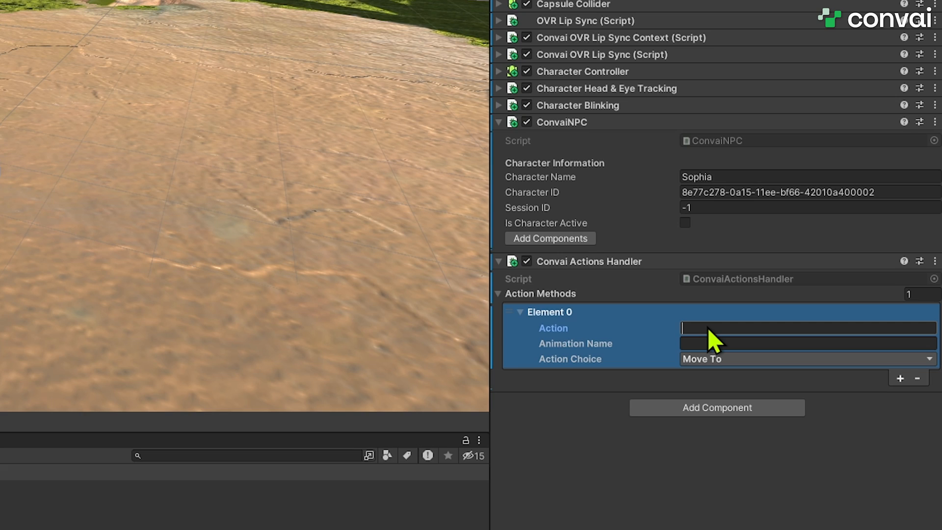
text(Move To)
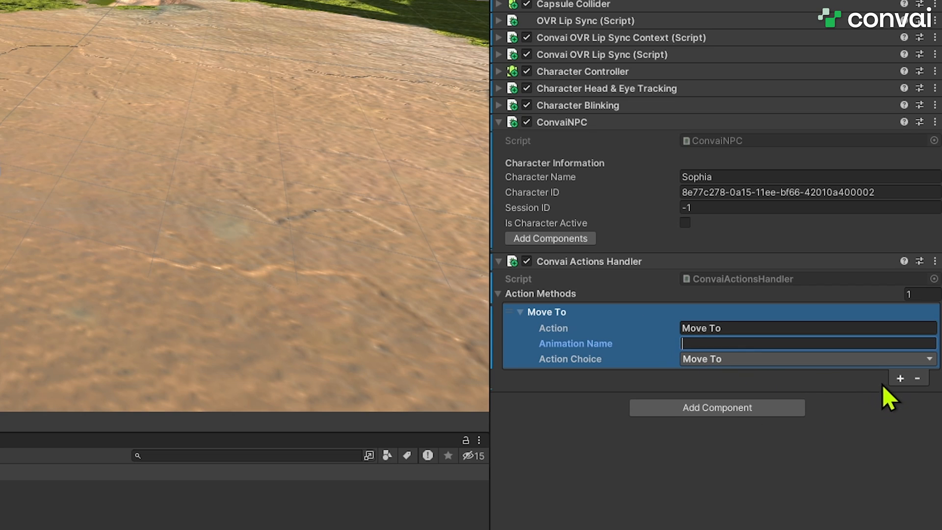
Add a second action entry and start naming it 'Picku'.
click(900, 378)
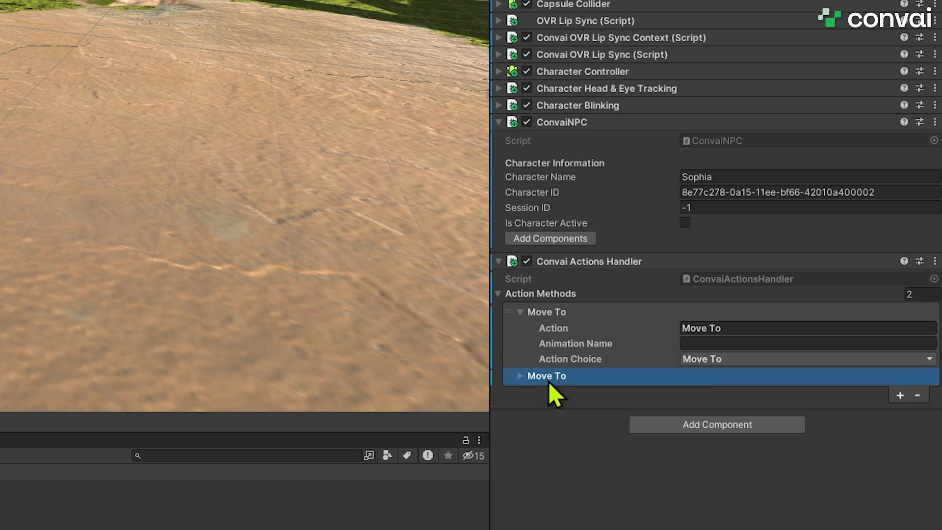
text(Picku)
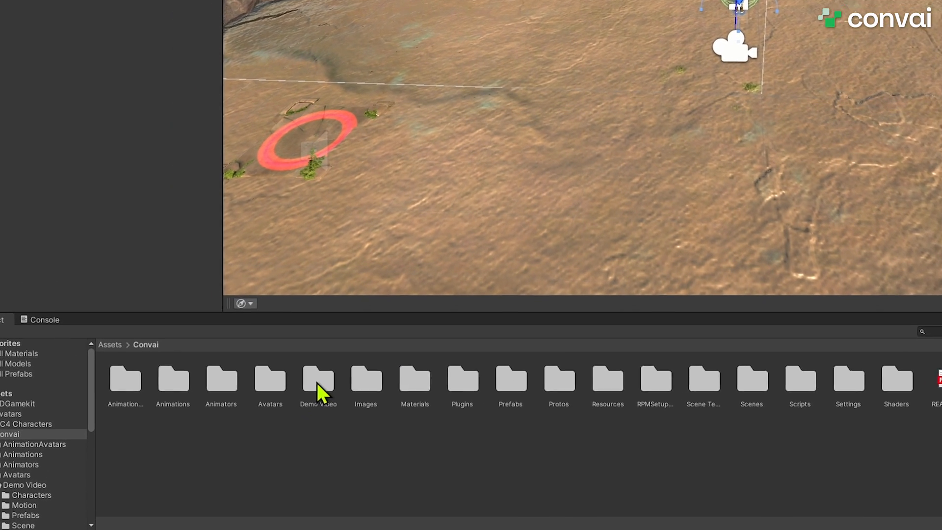
Browse into the Demo Video folder under Convai and its Prefabs subfolder.
double_click(318, 380)
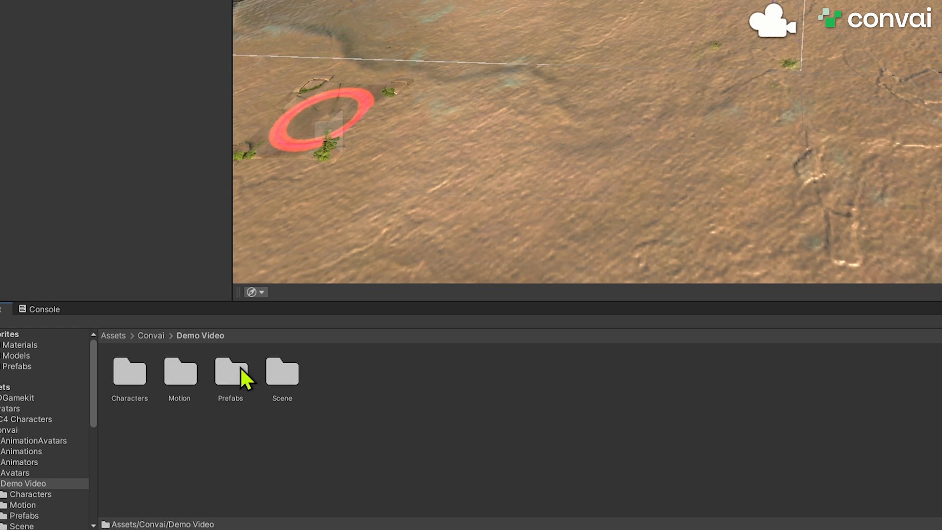
double_click(230, 369)
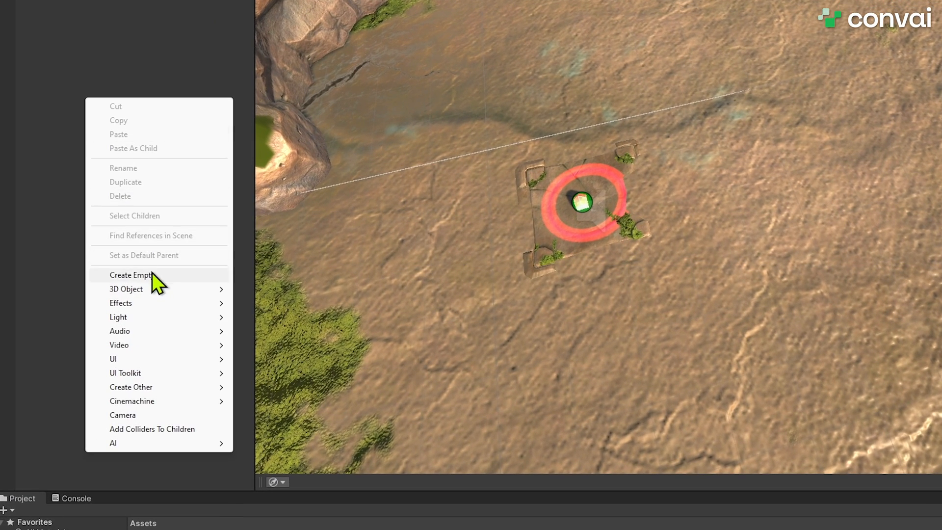
Create an empty Convai Interactables object and add the Convai Interactables Data component.
click(130, 275)
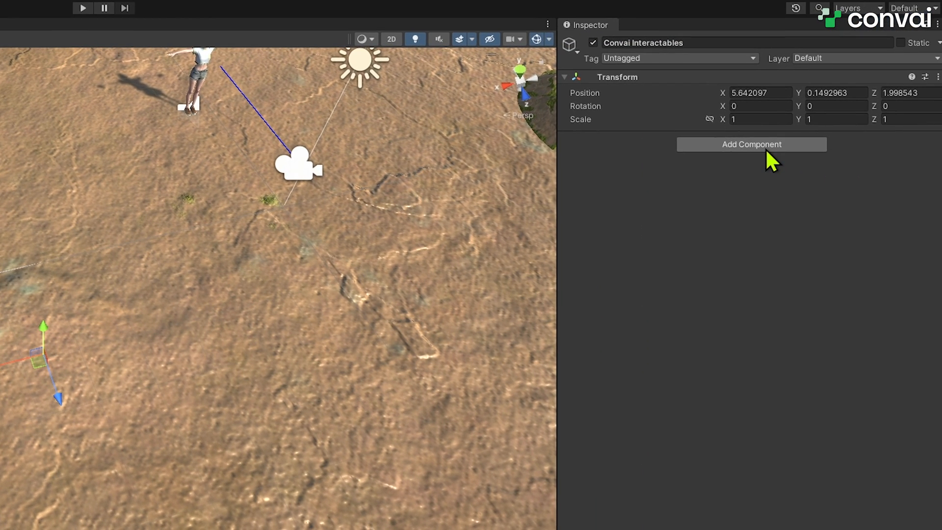
click(751, 144)
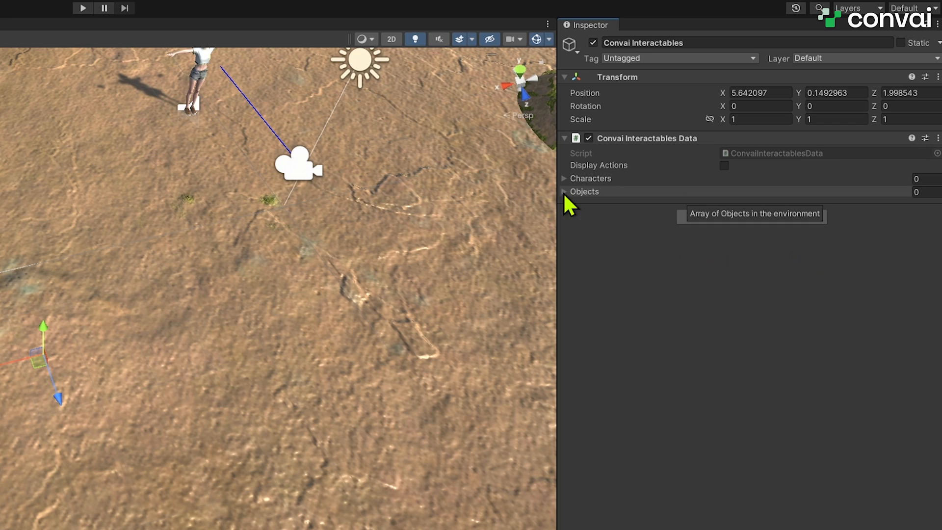
Add Sophia and Player as characters linked to their scene objects.
click(564, 179)
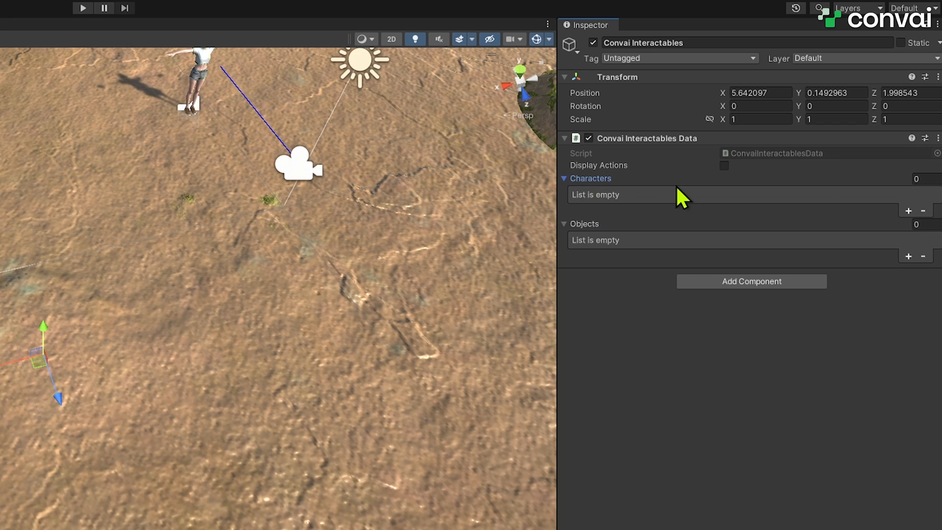
click(909, 211)
text(Sophia)
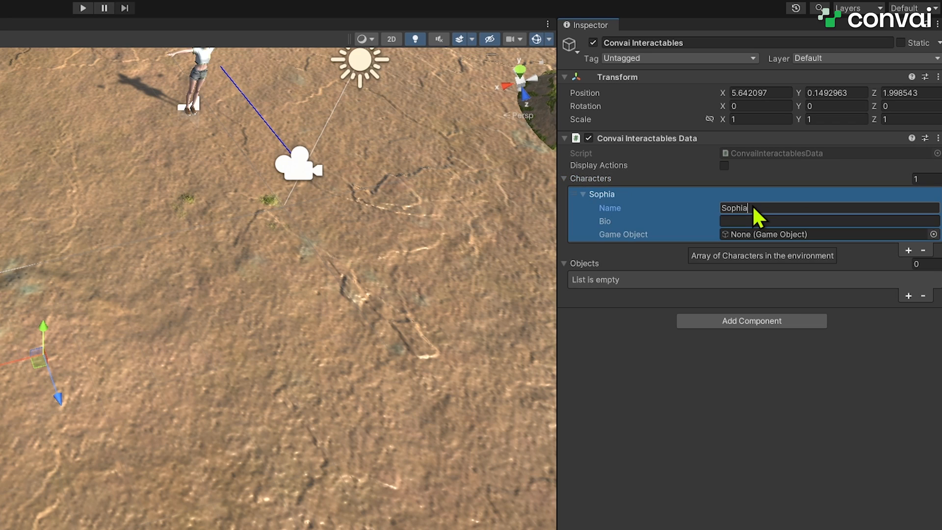
click(827, 221)
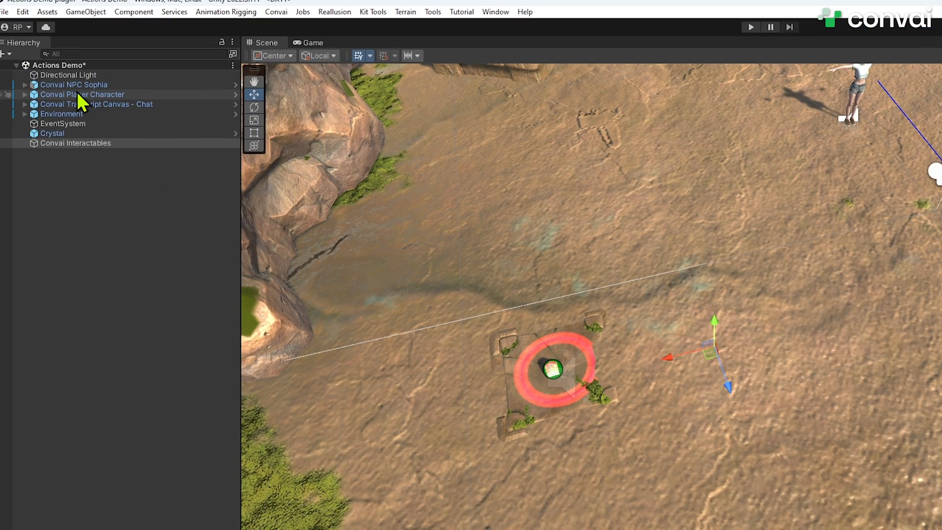
click(75, 143)
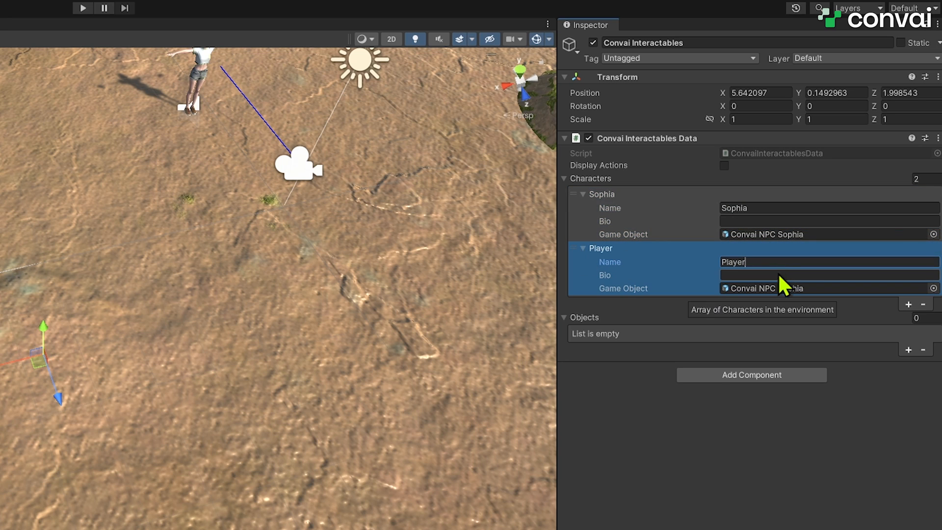
text(Player)
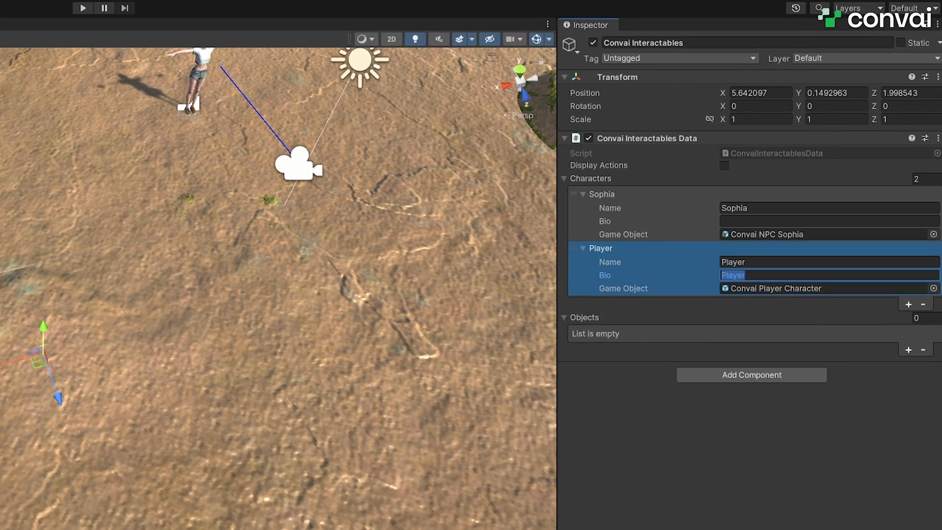
mouse_move(772, 343)
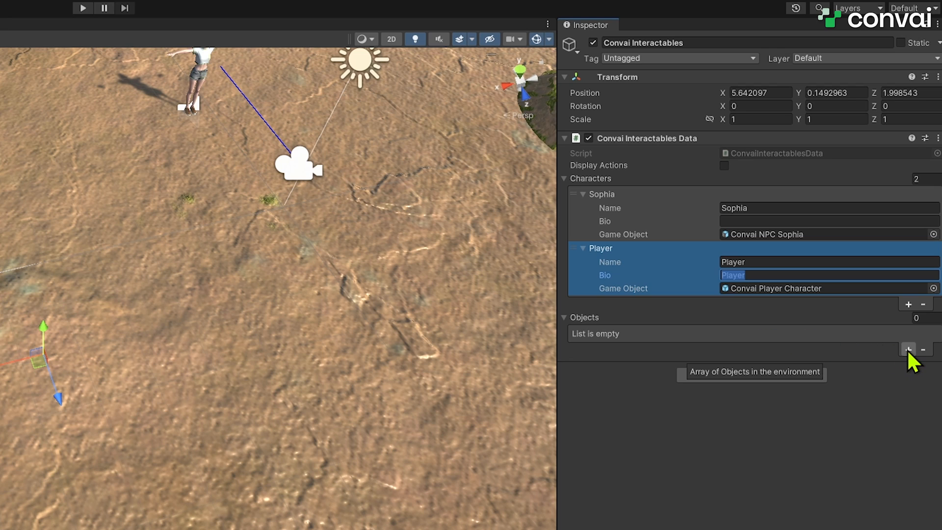
Add an Objects entry named 'Crystal'.
click(909, 349)
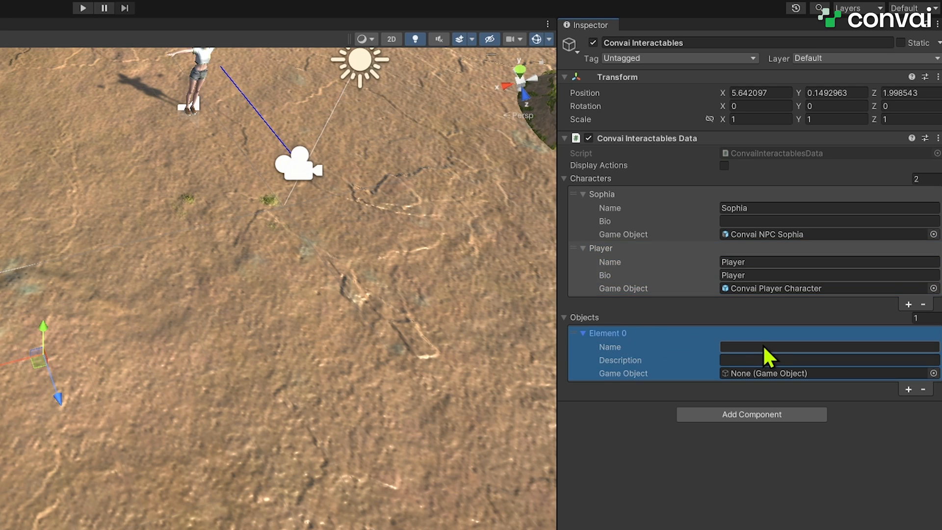
click(826, 347)
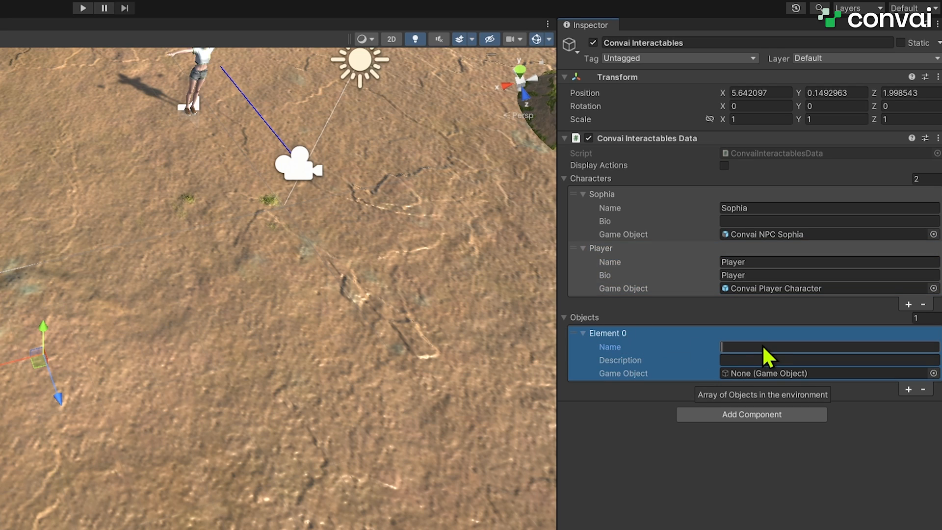
text(Crystal)
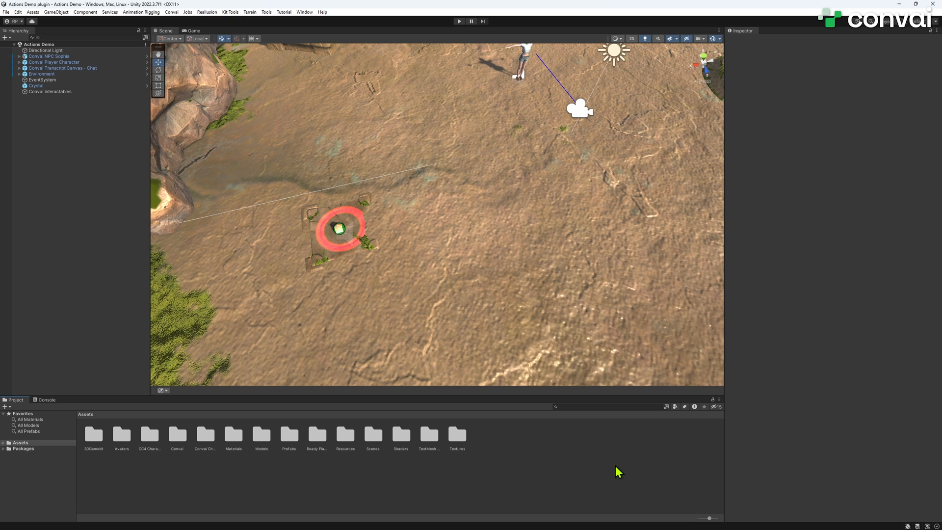
click(458, 21)
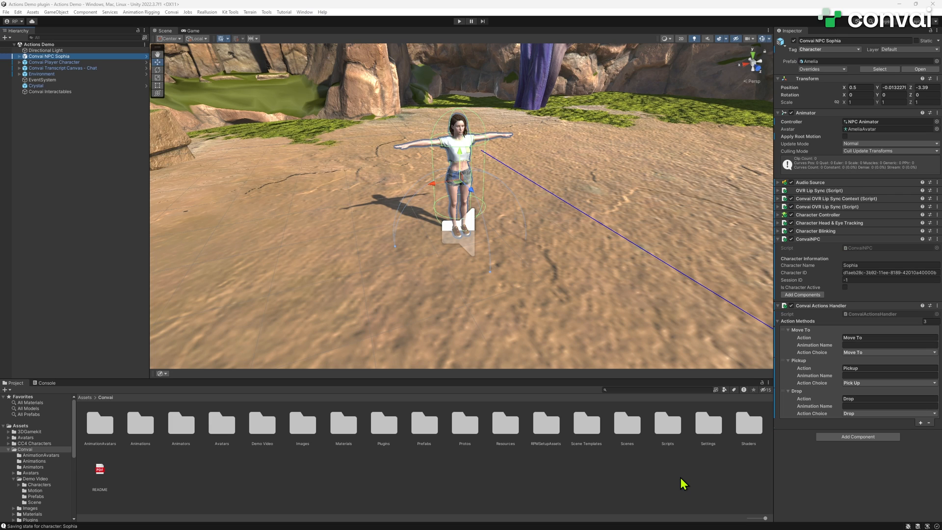
mouse_move(426, 318)
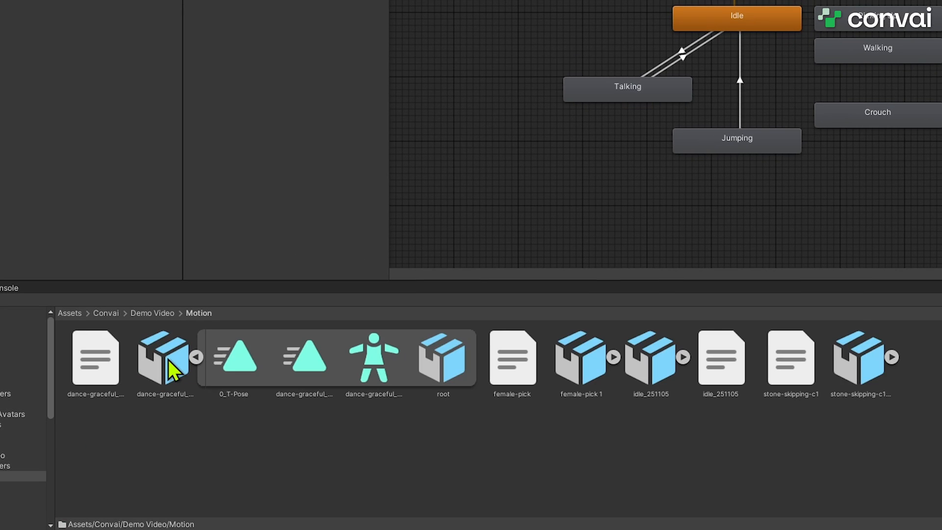
Add the Dance action using the dance-graceful Dancing animation with action choice None.
click(304, 359)
text(Dancing)
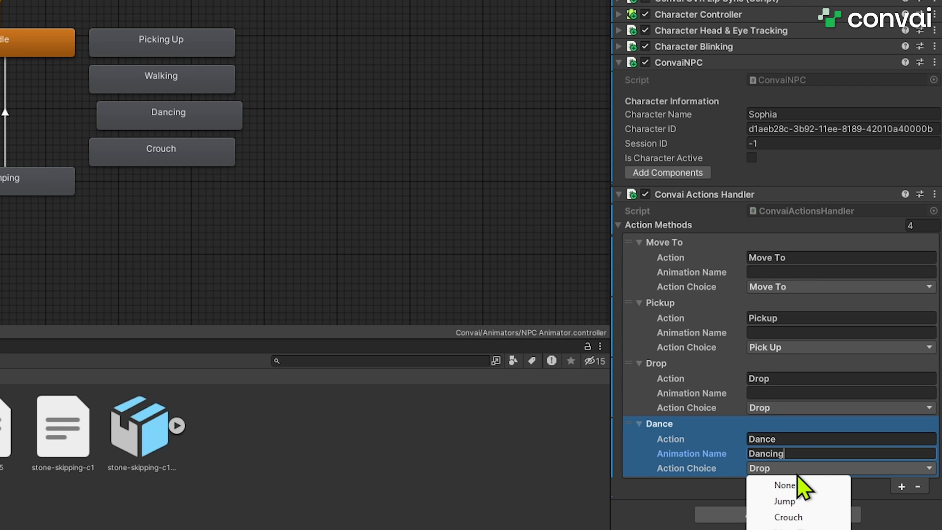
click(784, 485)
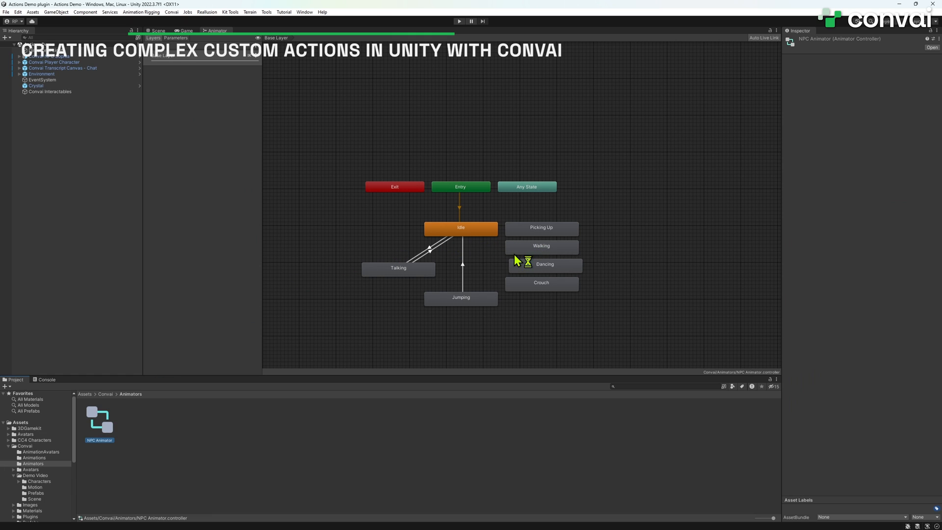
Add the stone-skipping-c1 clip to the NPC Animator as a new state named 'Throwing'.
click(184, 31)
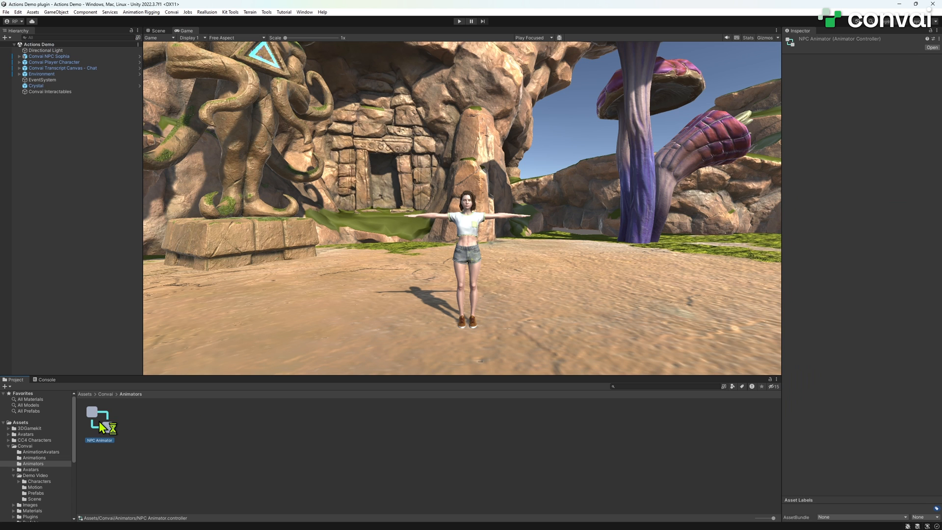
double_click(99, 413)
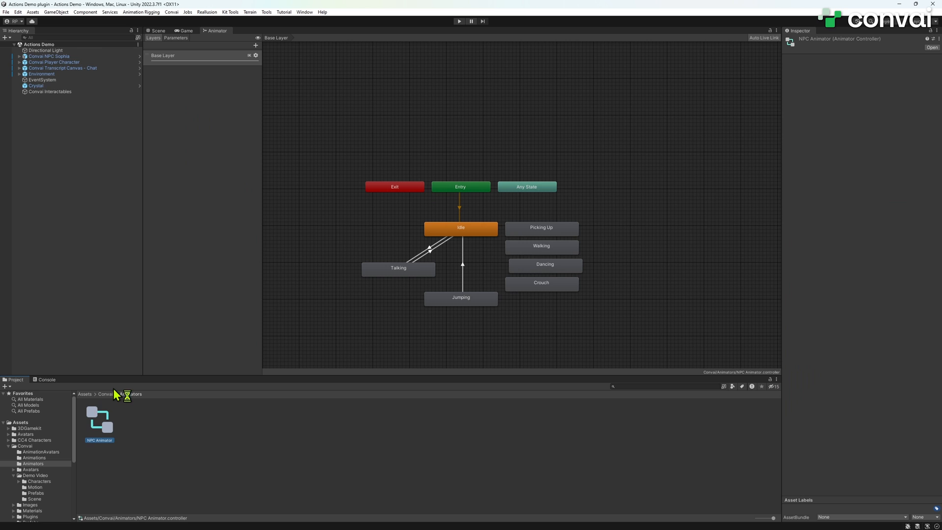
click(104, 393)
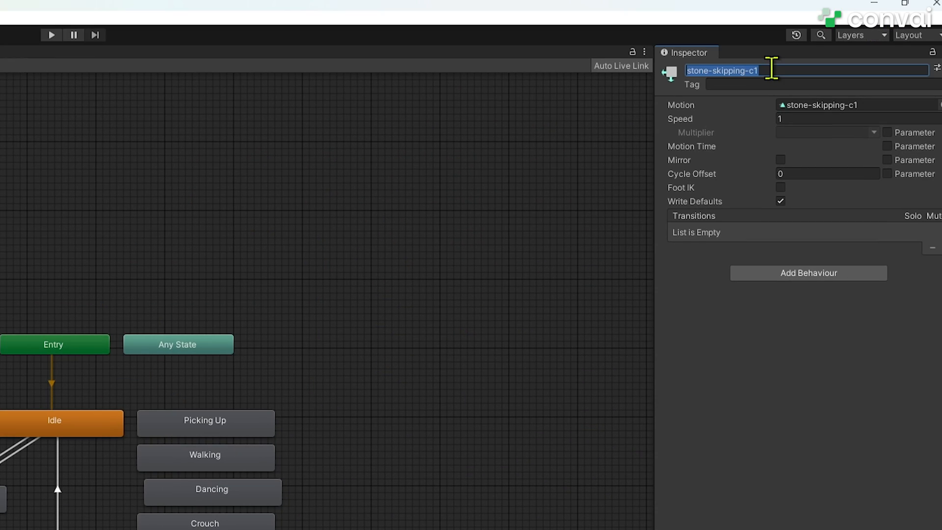
text(Throwing)
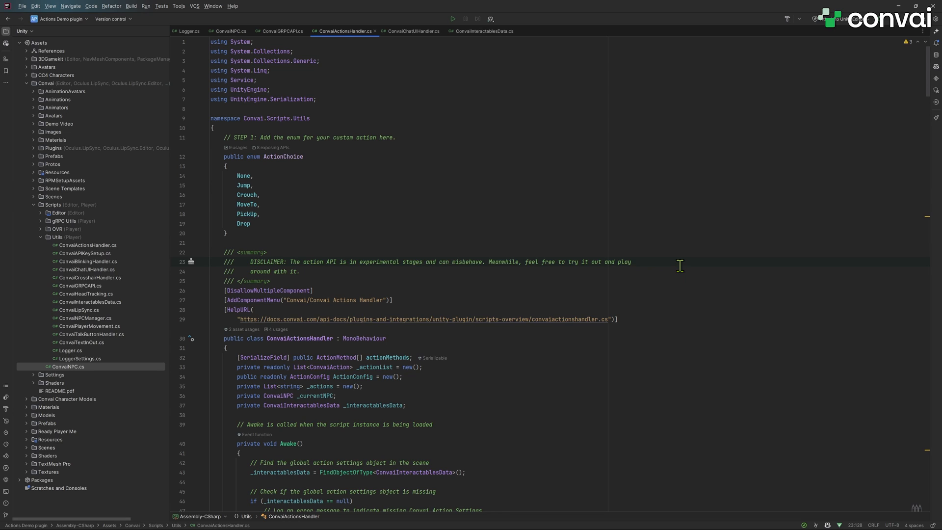
Add Throw to the ActionChoice enum in ConvaiActionsHandler.cs.
click(398, 137)
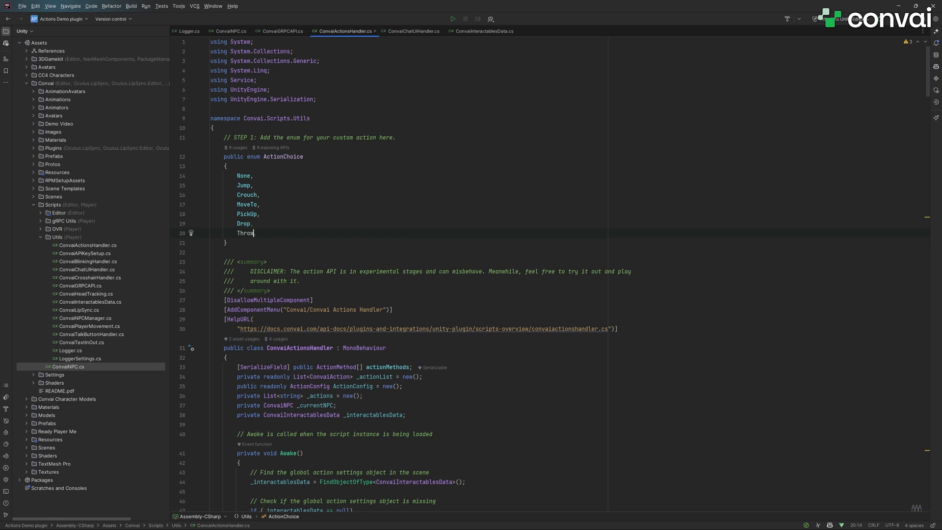
scroll(down, 3)
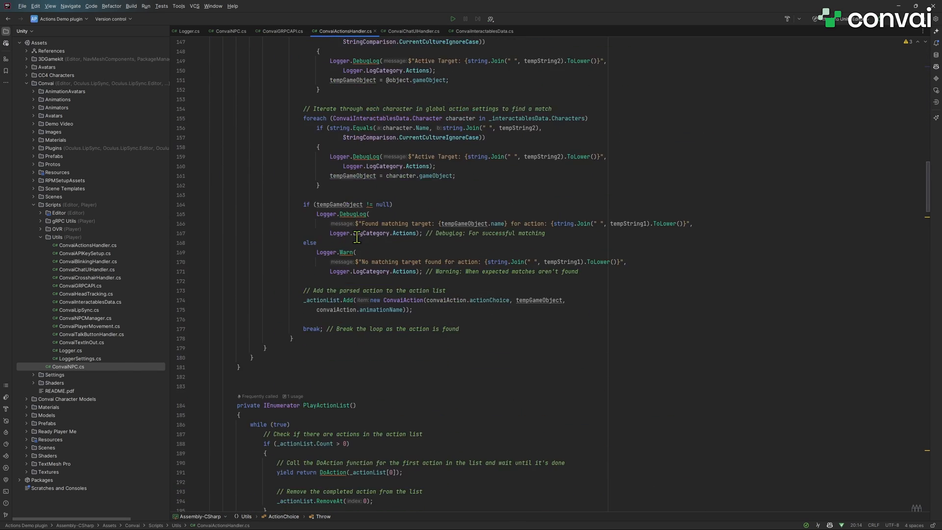
scroll(down, 3)
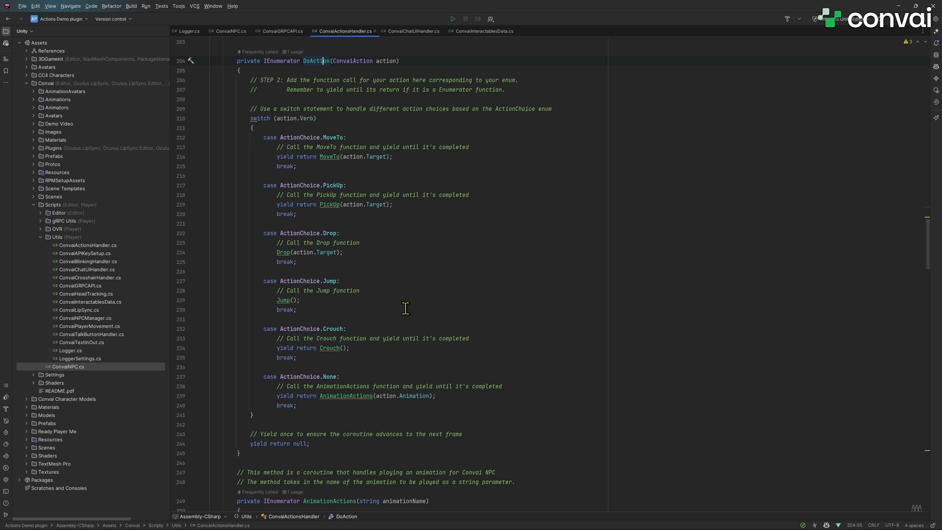
Add a Throw case in DoAction yielding Throw(action.Target).
text(case ActionChoice.Throw)
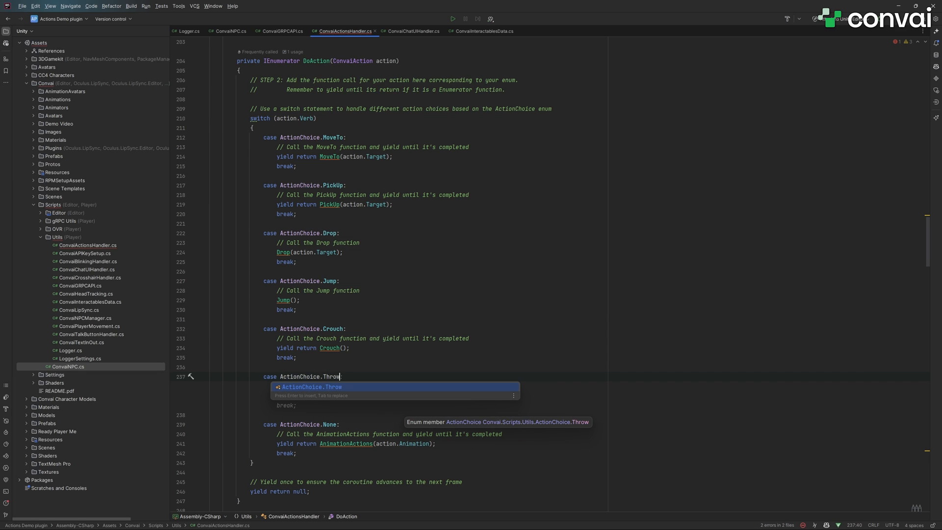
text(yield return)
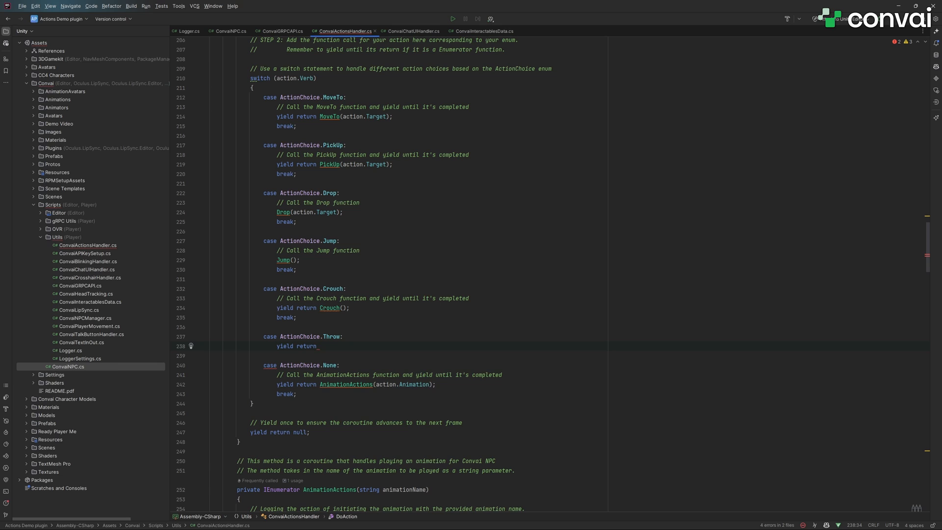
text(Throw(action.Target);)
text(break;)
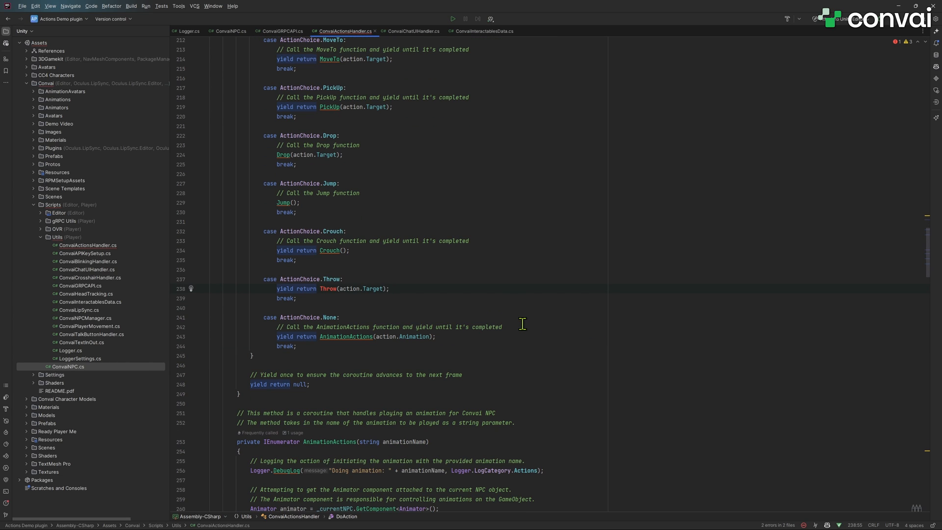
Paste the Throw coroutine under the STEP 3 comment at the end of the file.
scroll(down, 3)
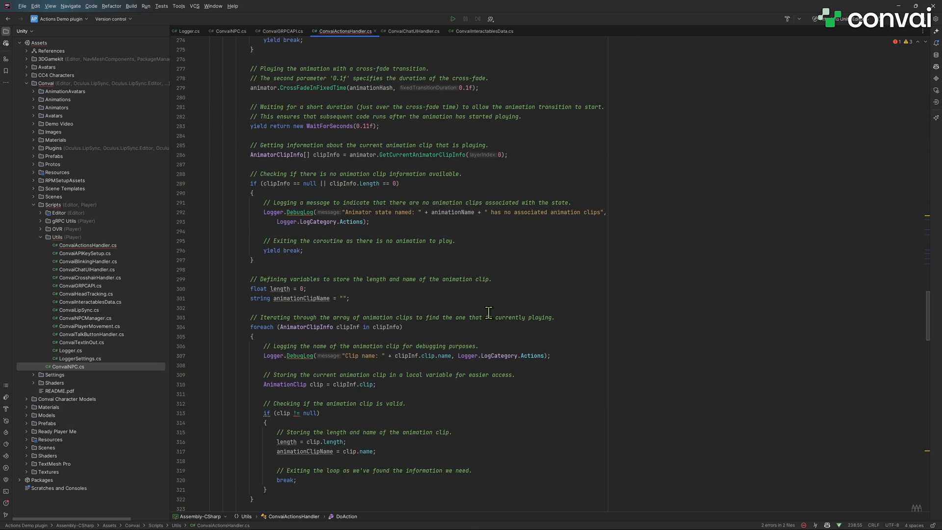
scroll(down, 3)
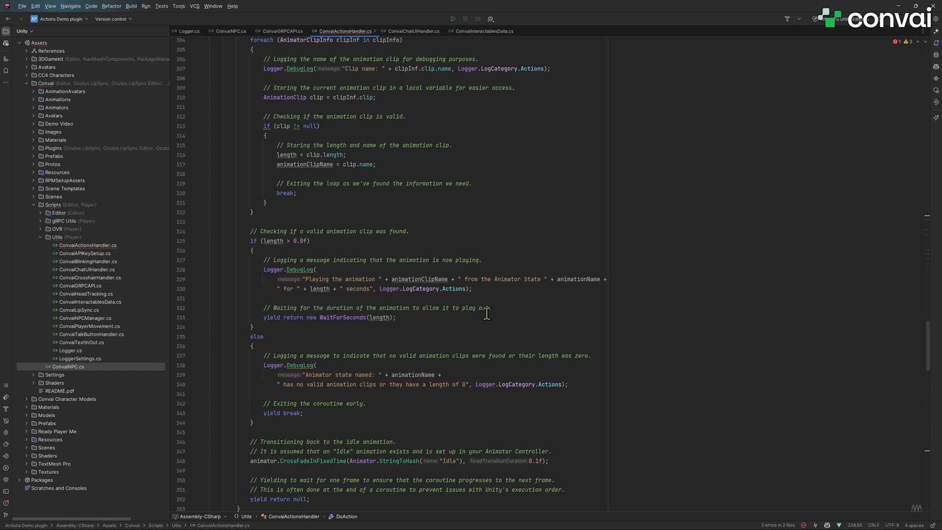
scroll(down, 3)
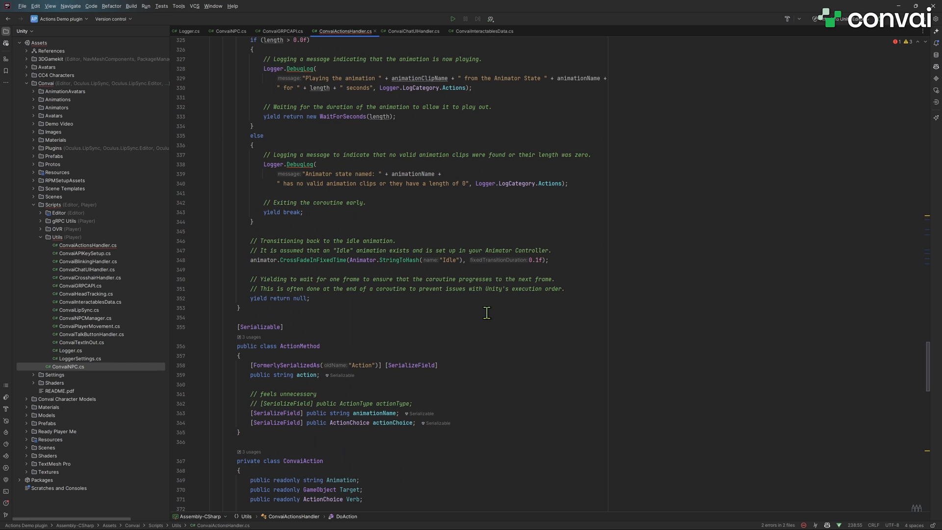
scroll(down, 3)
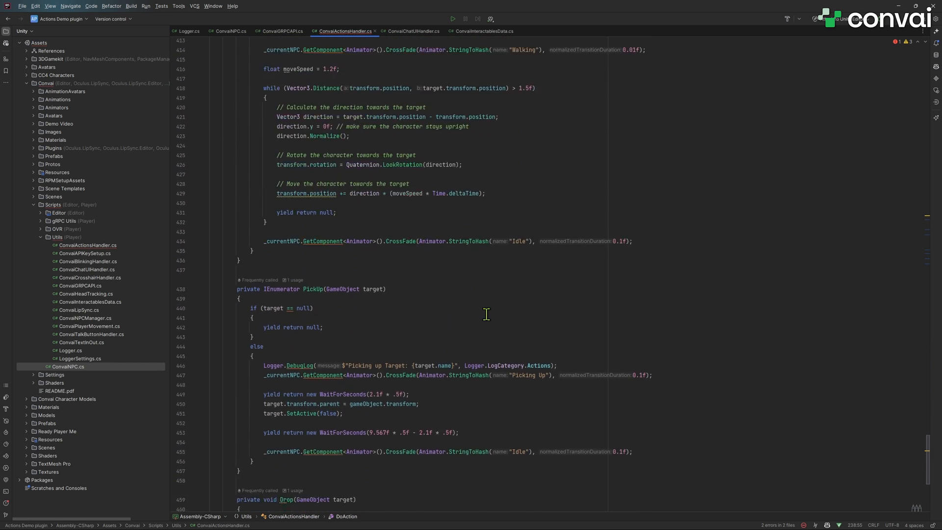
scroll(down, 3)
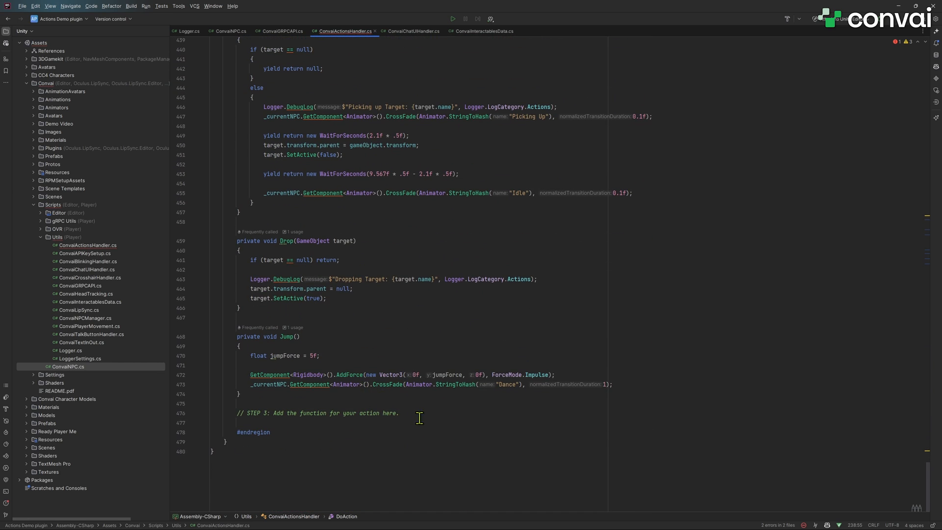
key(enter)
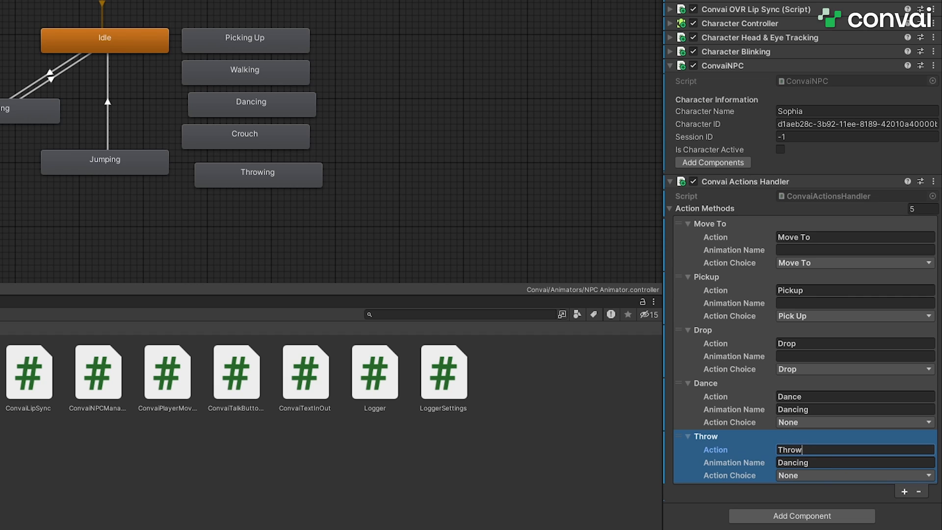
Add a fifth action method Throw with action choice None to Sophia's handler.
click(853, 476)
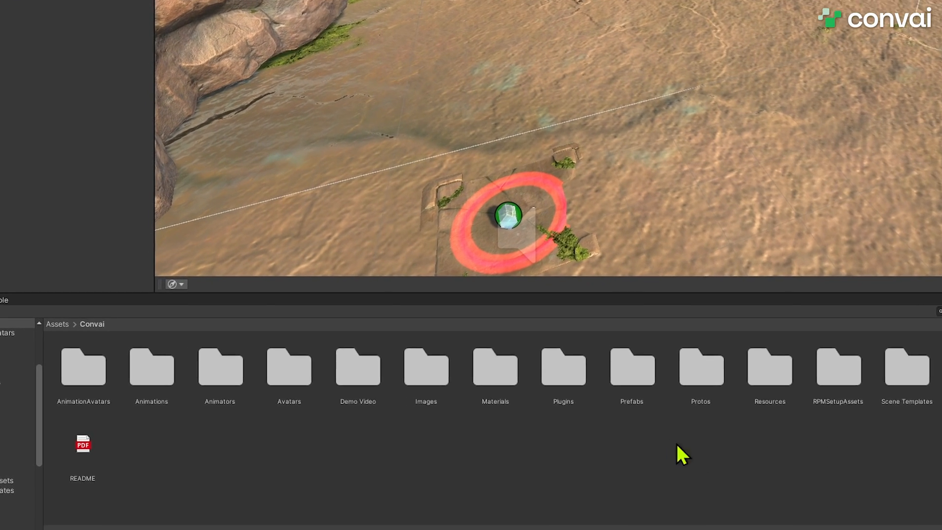
Place the SmallRock01 prefab from the demo prefabs folder into the scene.
double_click(358, 367)
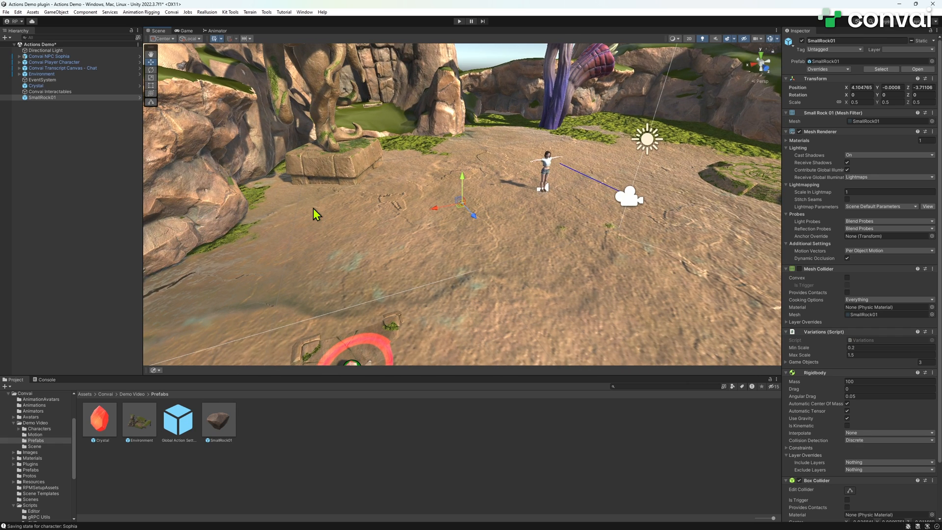
click(50, 91)
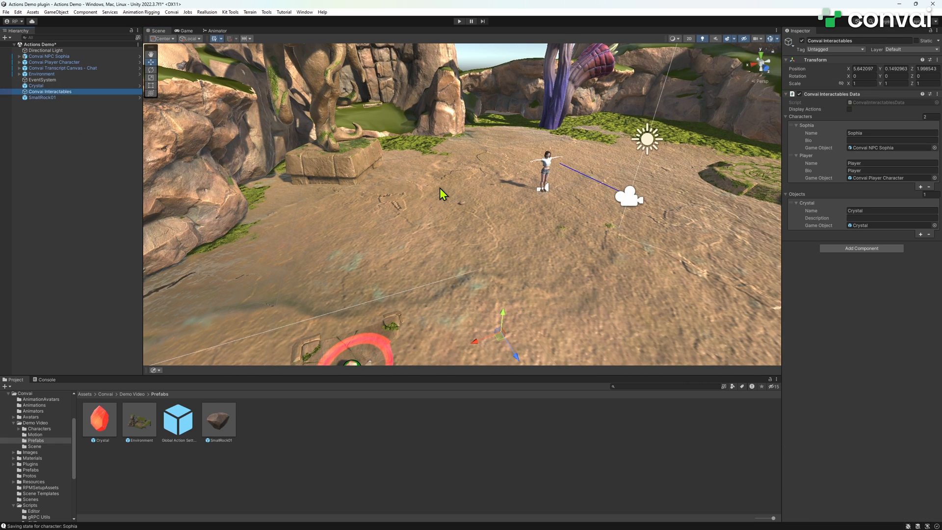
click(42, 97)
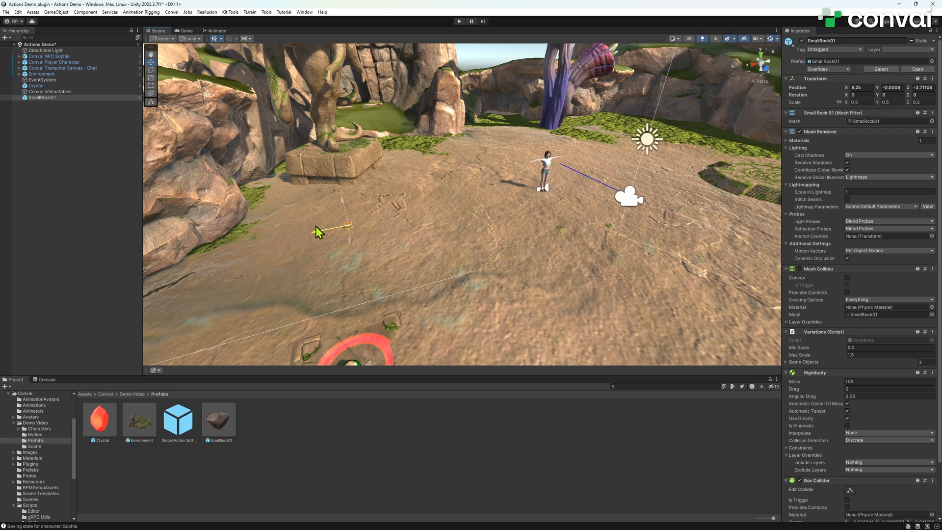
Add Convai Interactables entries Rock → SmallRock01 and Stage → Stage alongside Crystal.
click(50, 92)
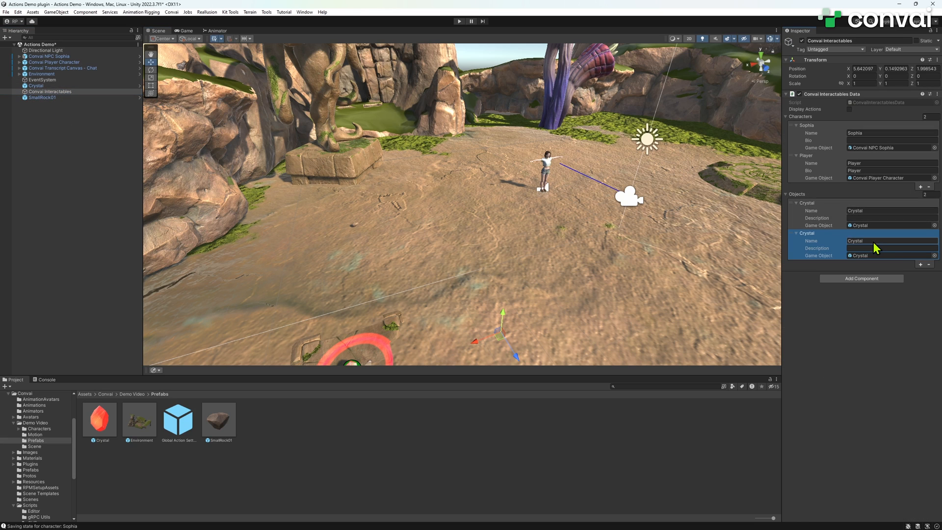
text(Rock)
text(Stage)
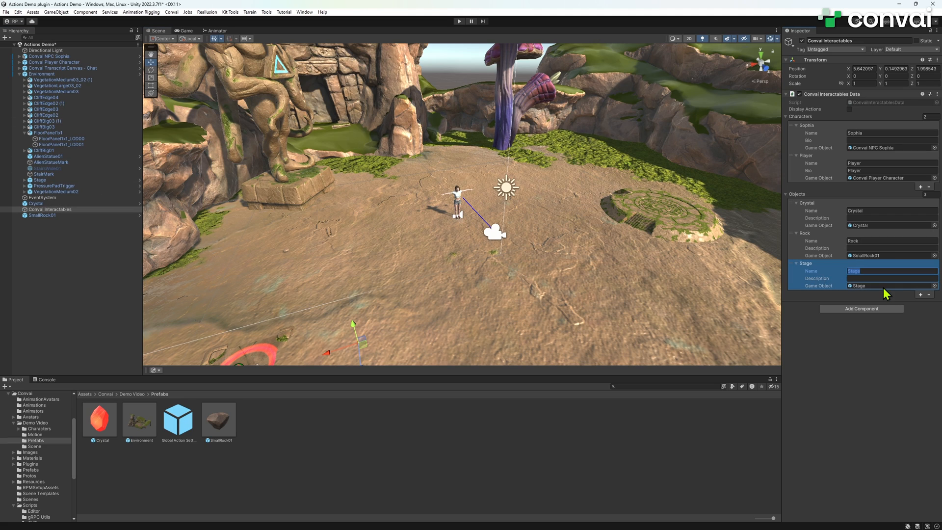
click(593, 330)
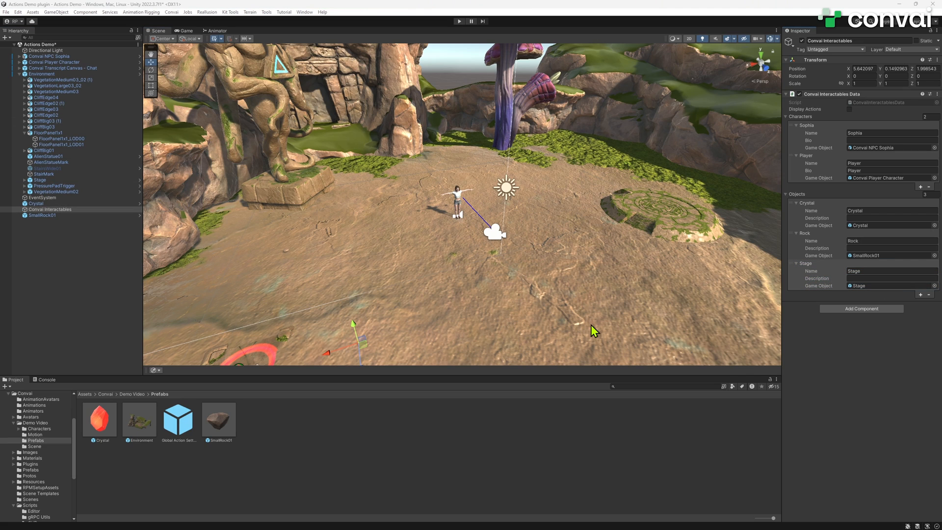
mouse_move(568, 295)
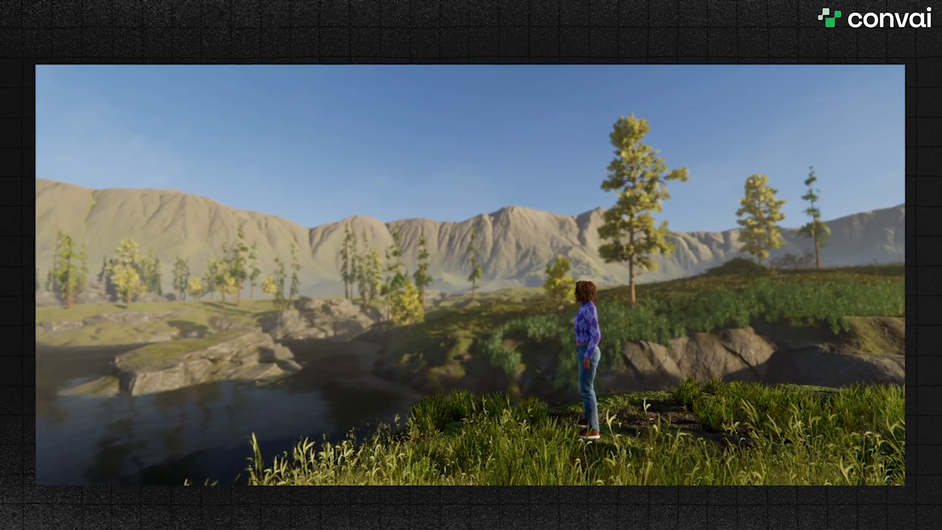
Subscribe to the Convai YouTube channel.
click(366, 214)
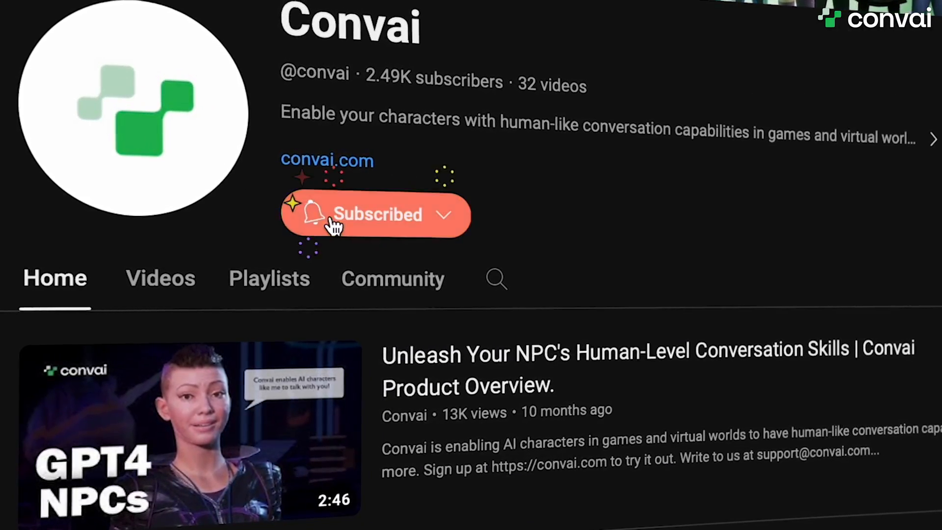